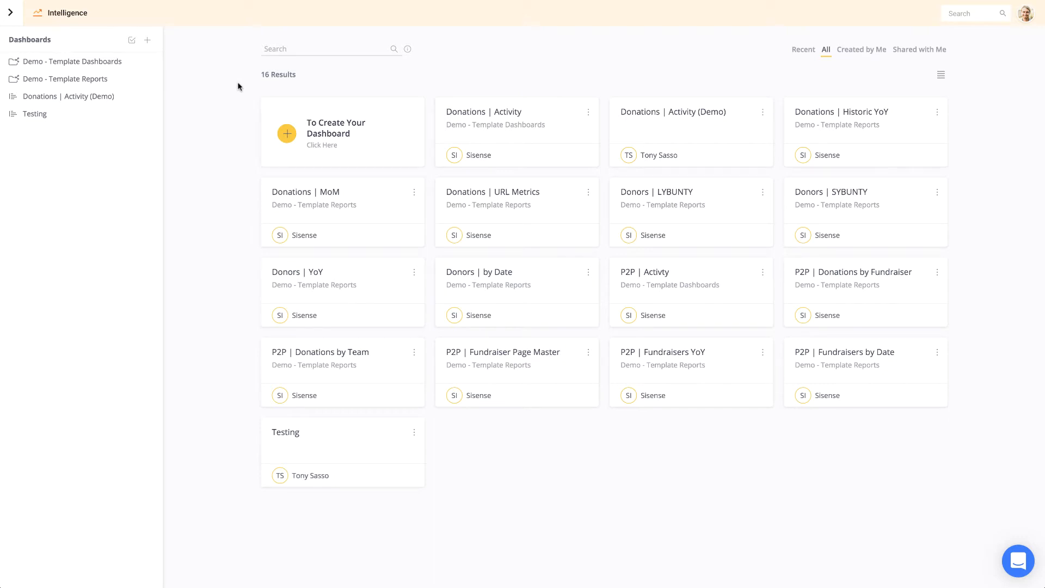
mouse_move(69, 60)
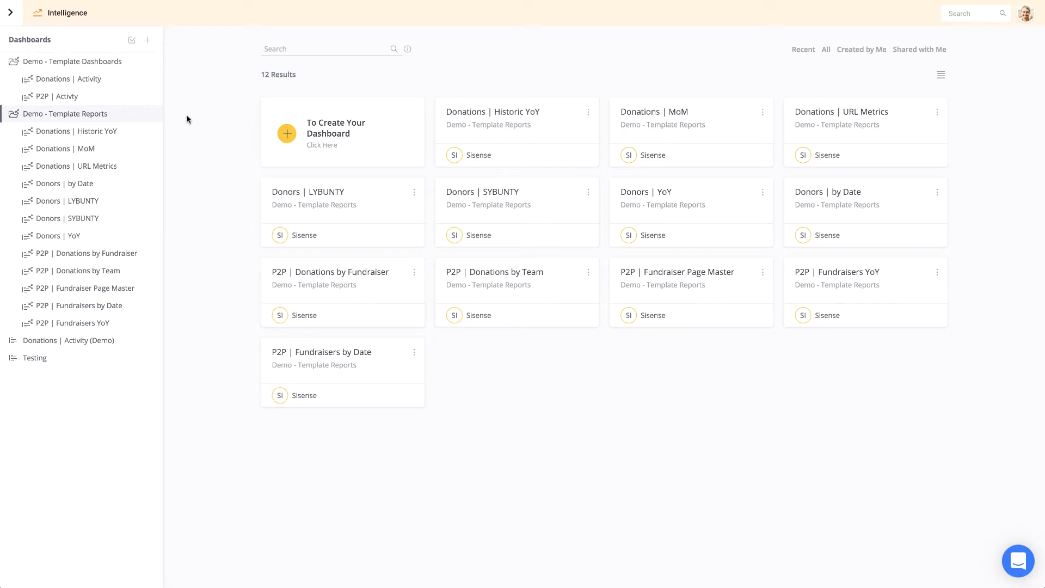
Step: Expand Demo - Template Reports and bring up the new-item options beside Dashboards
click(147, 39)
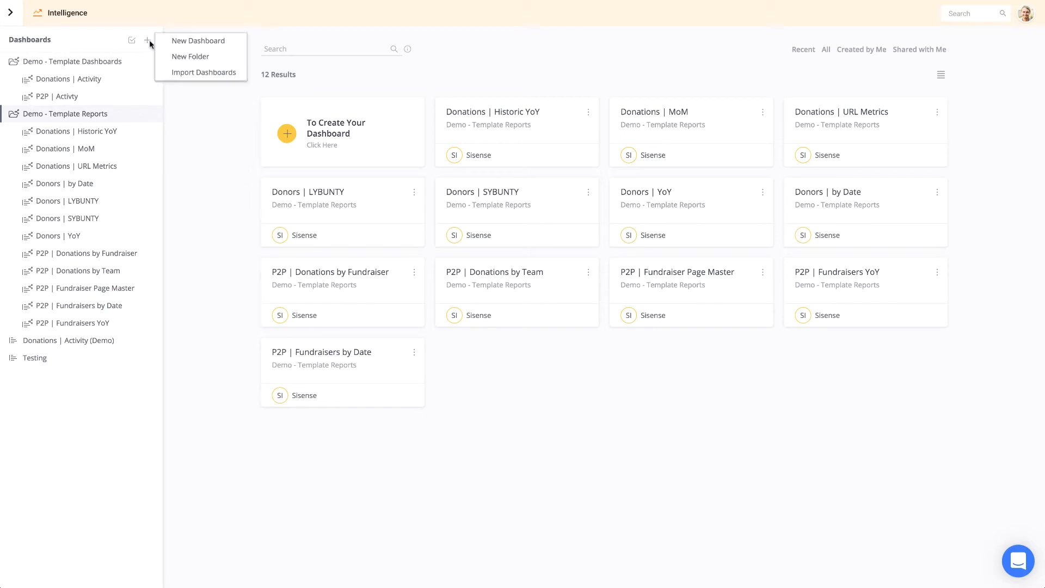
mouse_move(198, 41)
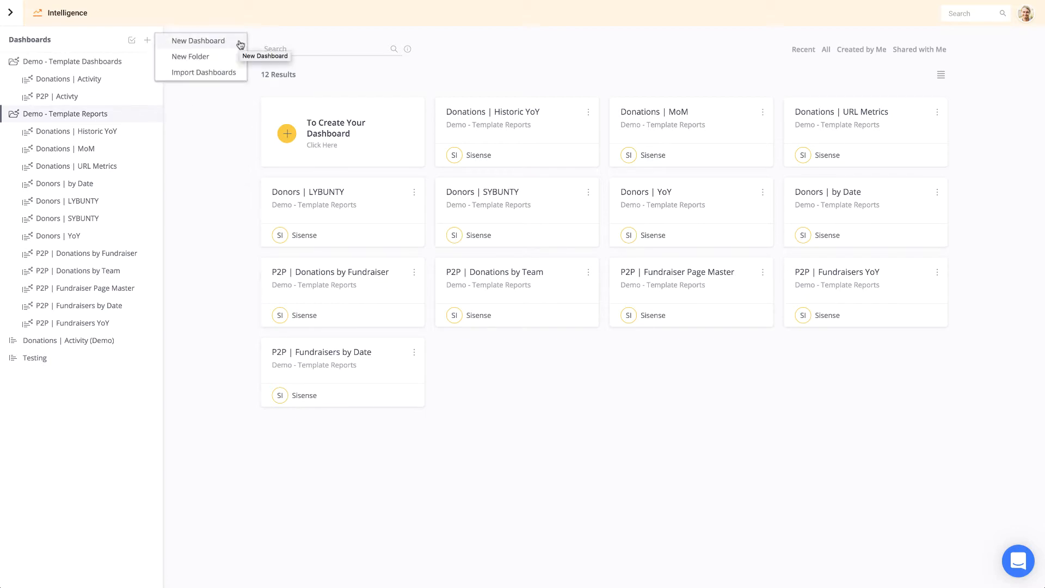
Step: Start a new dashboard on Demo - Transactions titled 'Dashboard Demo'
click(198, 41)
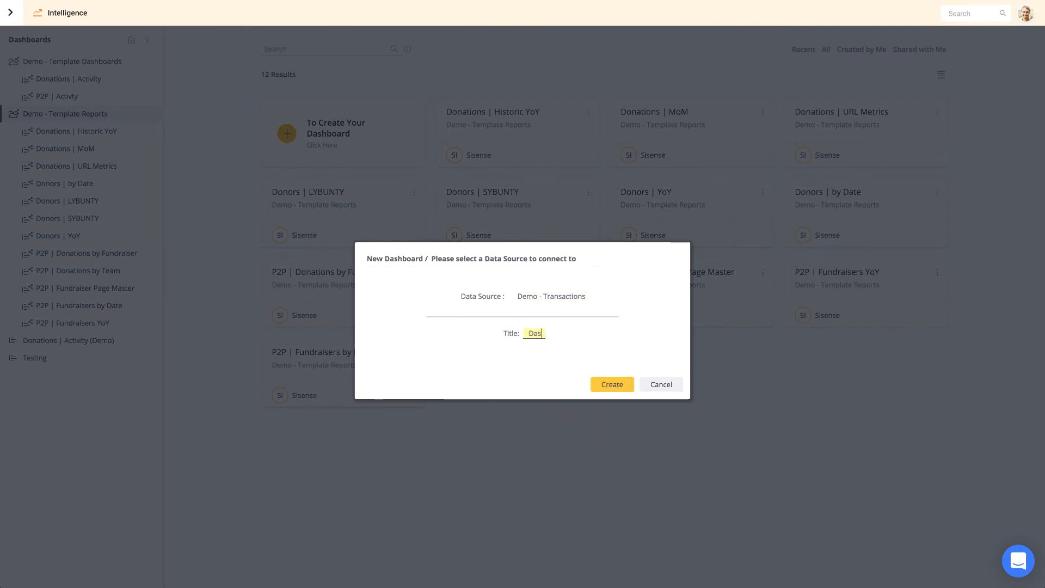
text(Dashboard Demo)
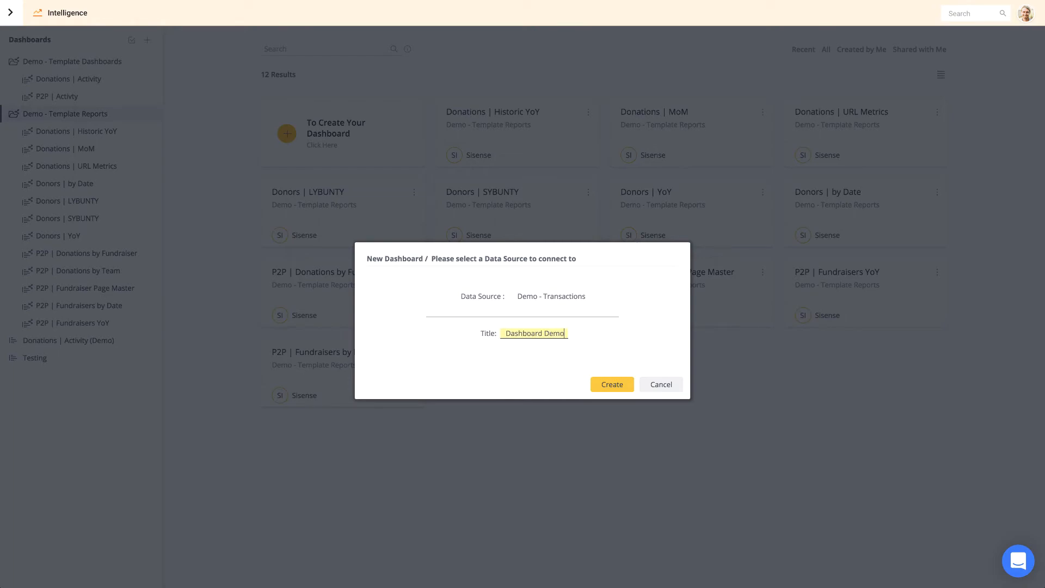
Step: Create Dashboard Demo, search the first widget's data for Donation Amount, and show its aggregation options
click(612, 385)
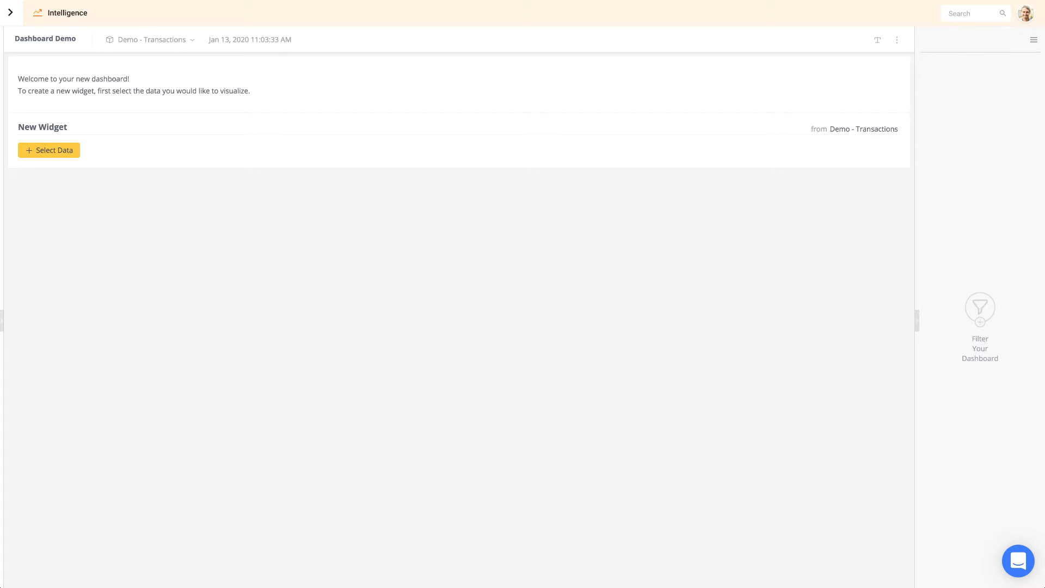
mouse_move(64, 160)
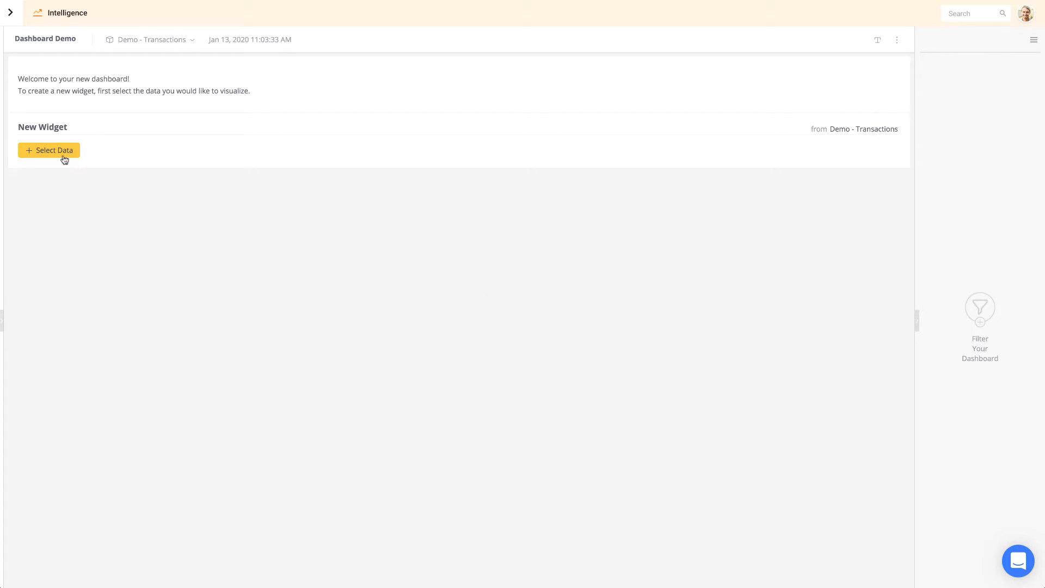
click(48, 150)
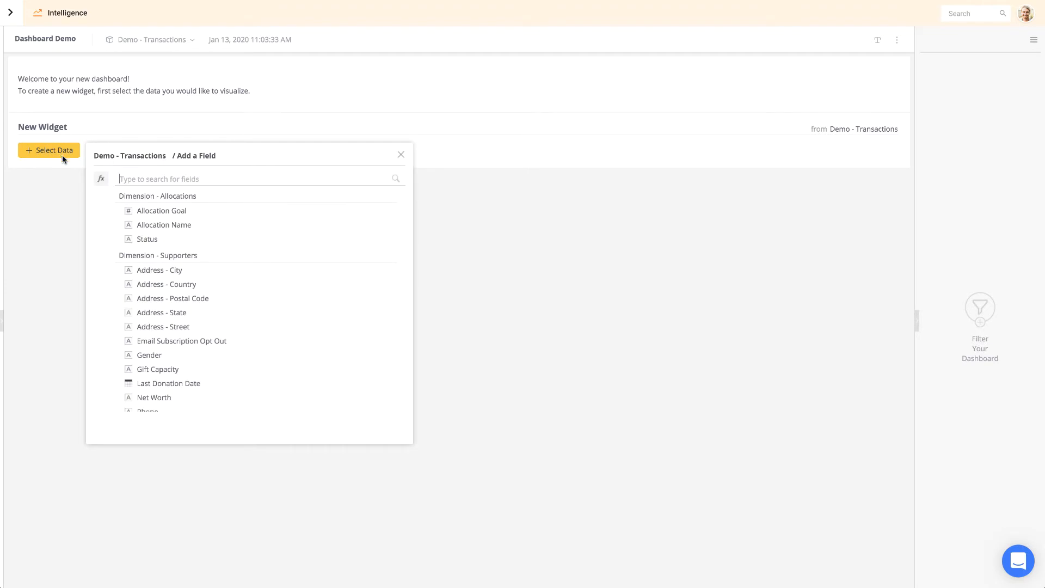
text(don)
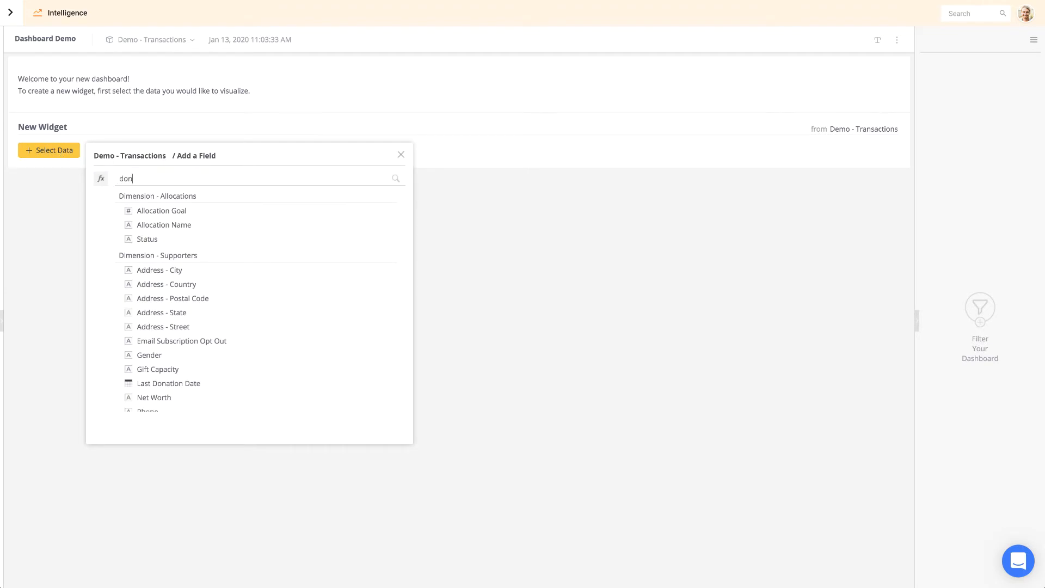
text(donation amount)
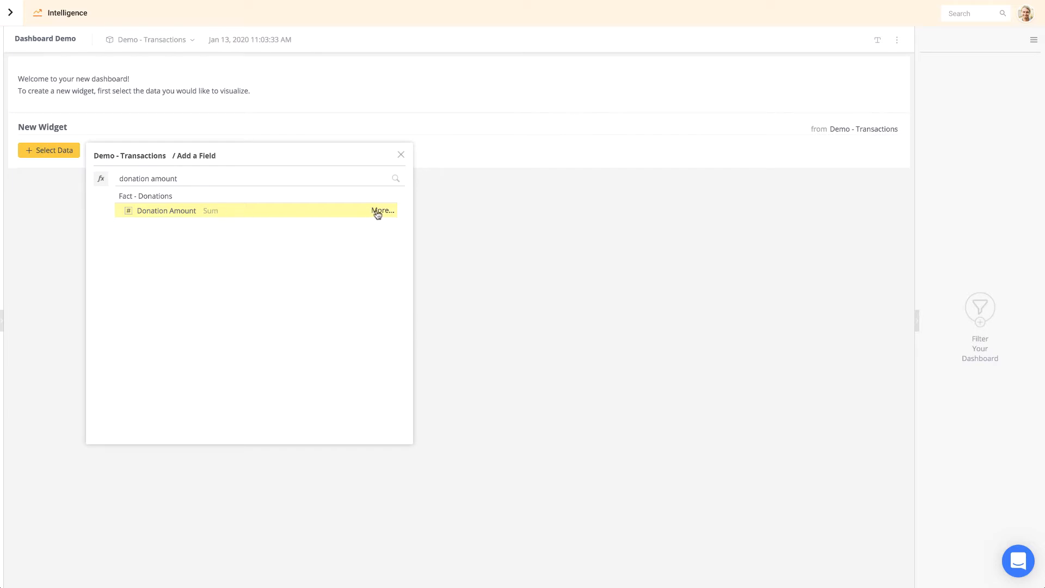
click(382, 211)
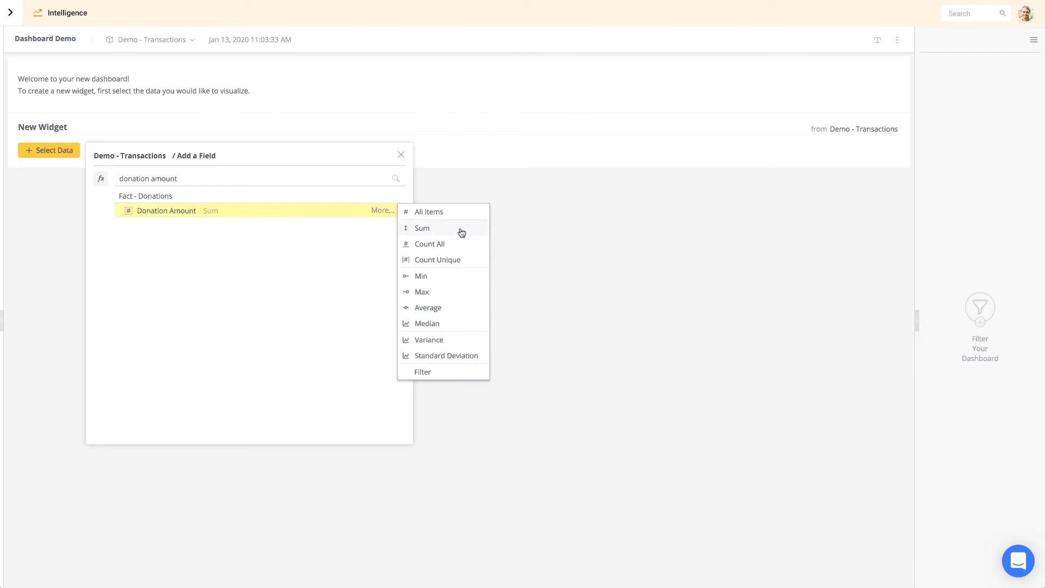
Step: Sum Donation Amount for a 22.85M Total Donation Amount preview, then open the full editor
click(422, 228)
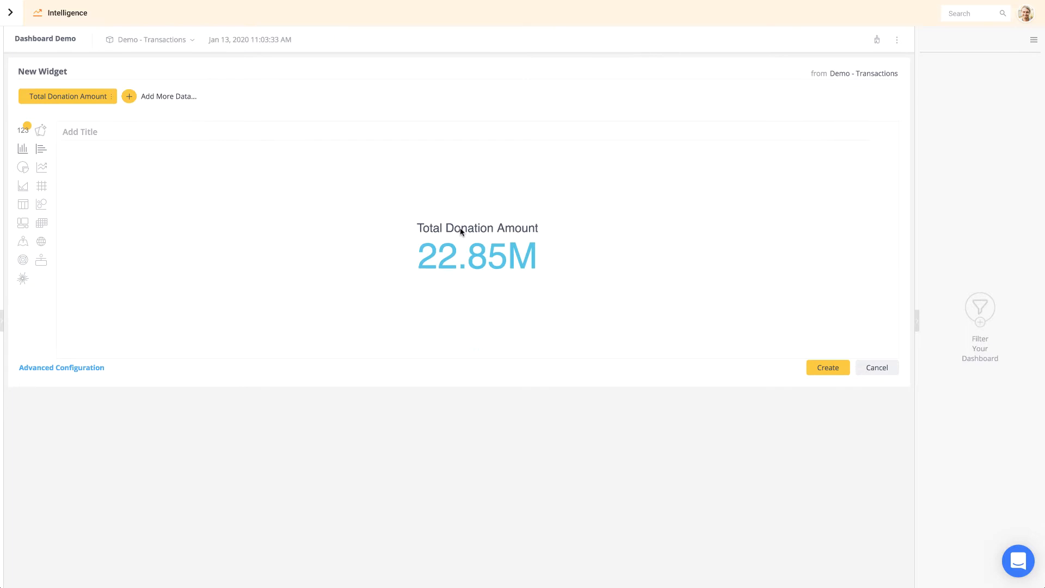
mouse_move(385, 240)
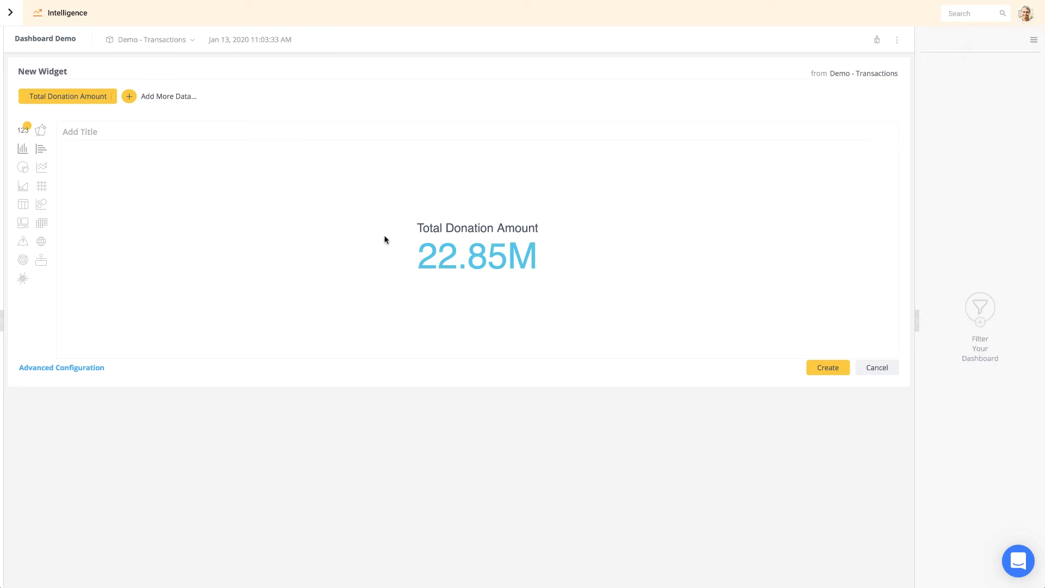
click(62, 367)
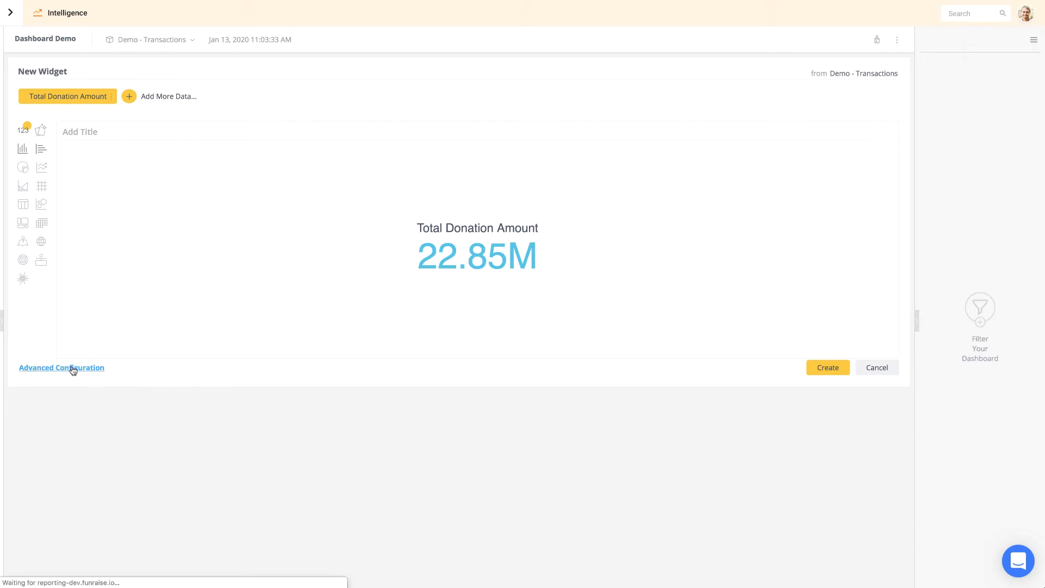
Step: Format the total as unabbreviated currency, $22,854,300, and apply the indicator to the dashboard
click(62, 368)
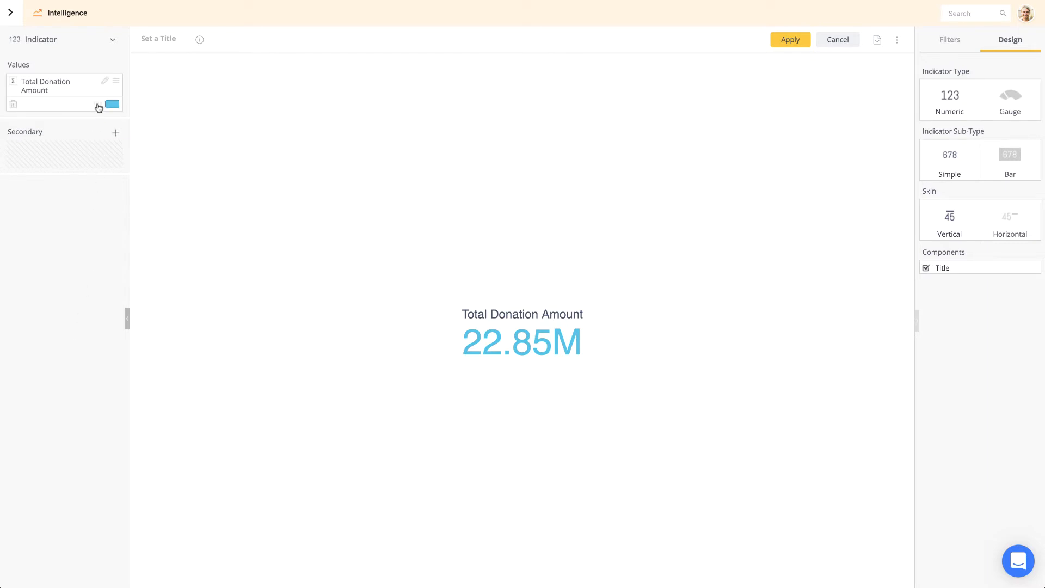
click(111, 104)
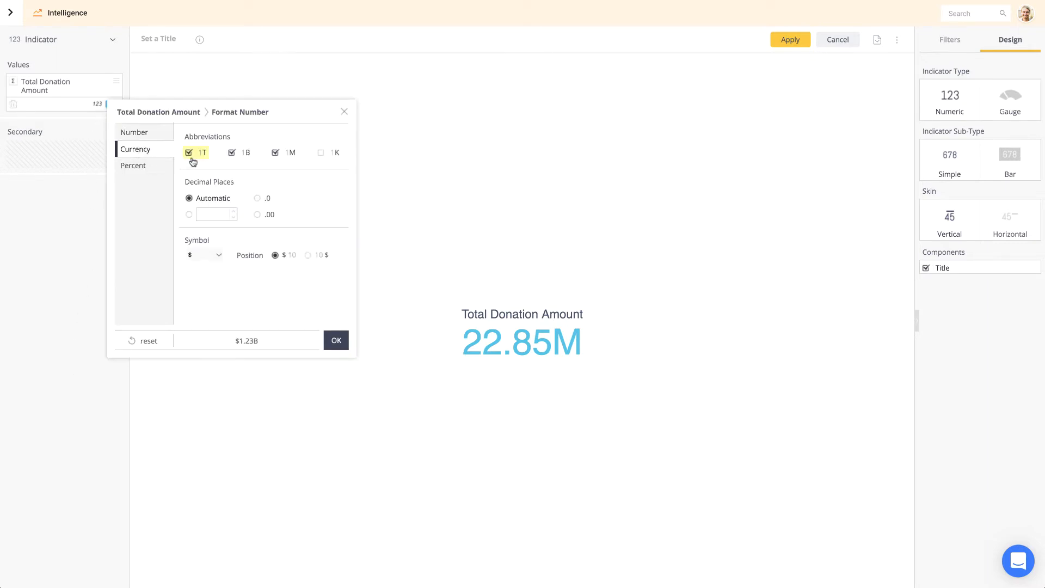
click(189, 152)
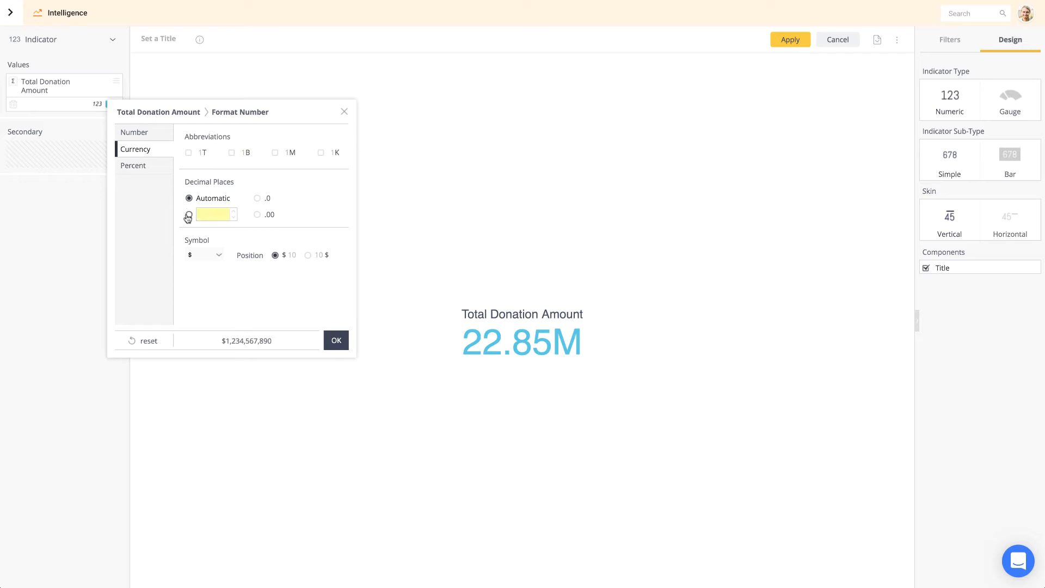
click(336, 341)
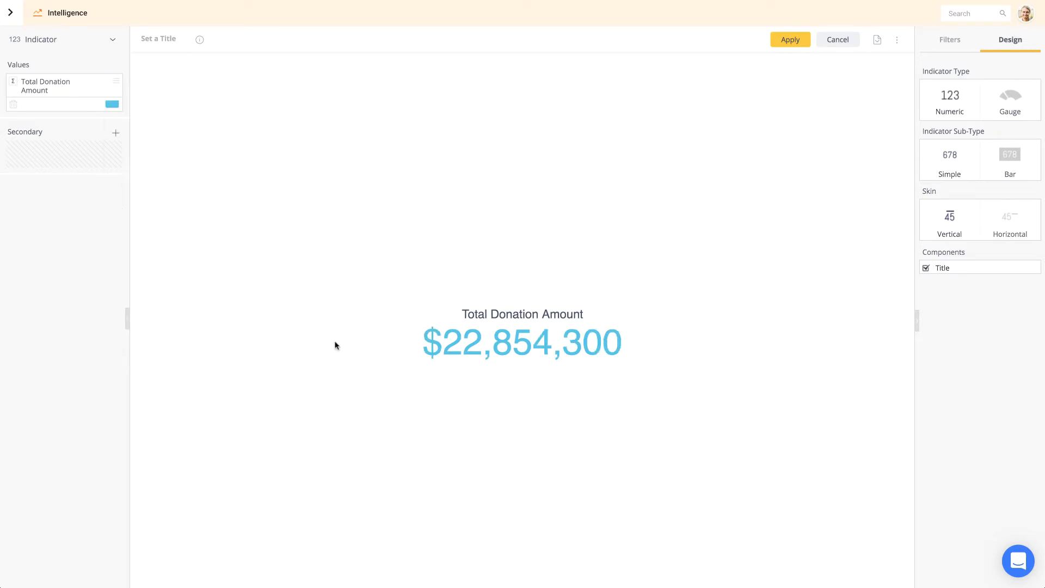
click(790, 39)
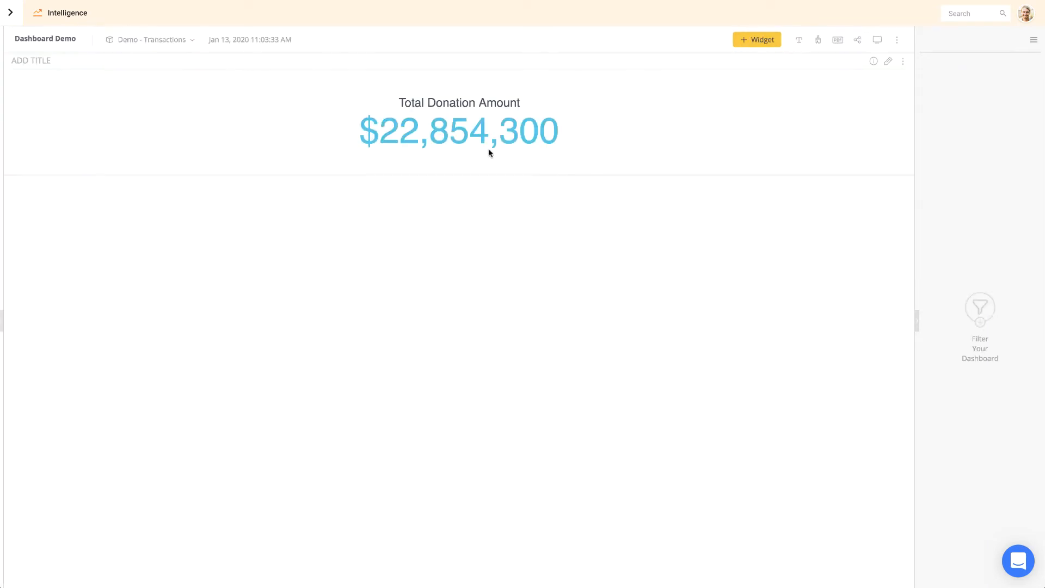
mouse_move(442, 164)
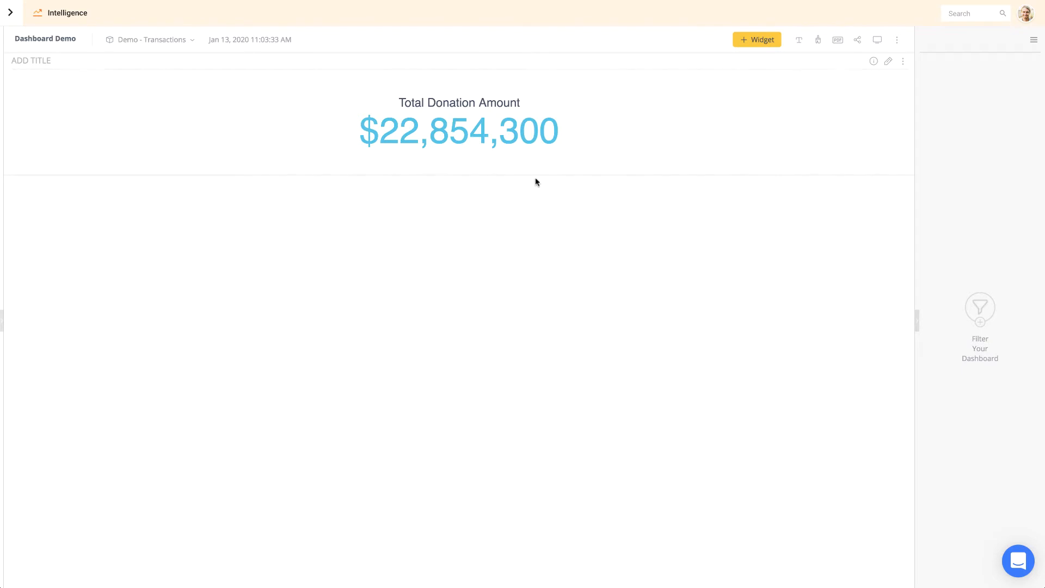
Step: Start a dashboard filter to list the Demo - Transactions fields
click(980, 309)
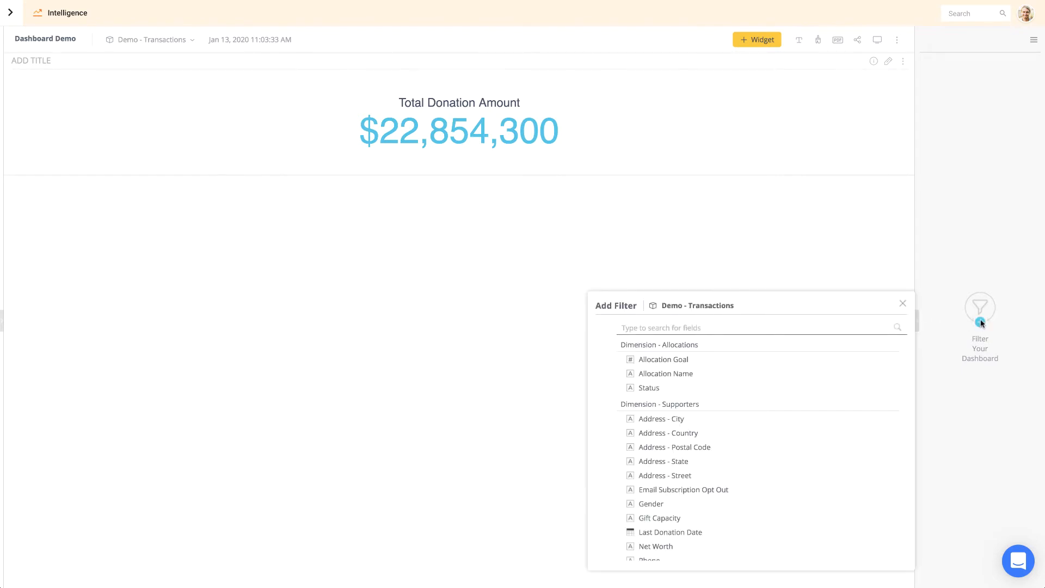
Step: Filter Donation Date years to Last Year, dropping the total to $243,506
text(donation)
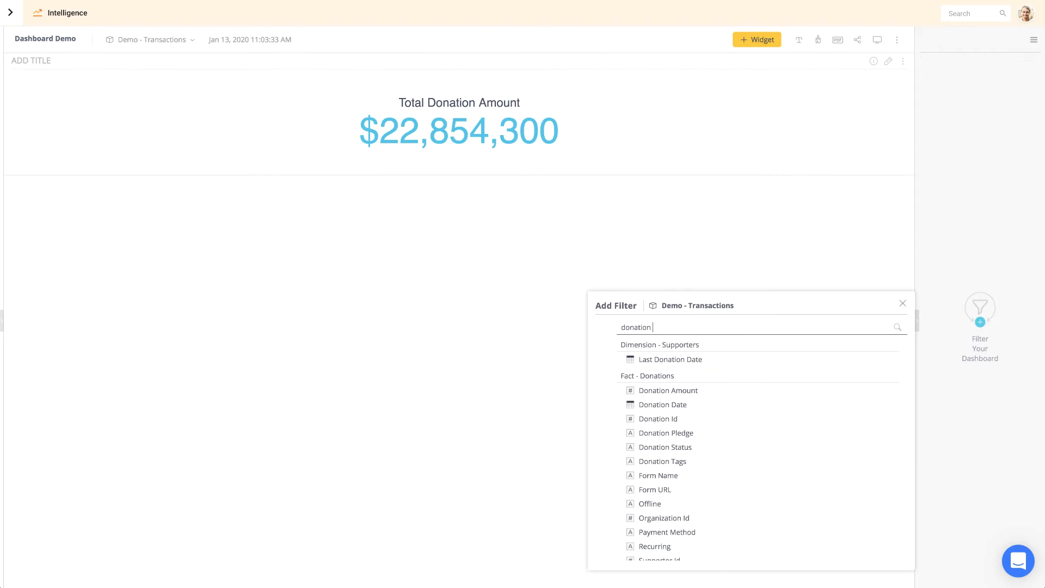
text(date)
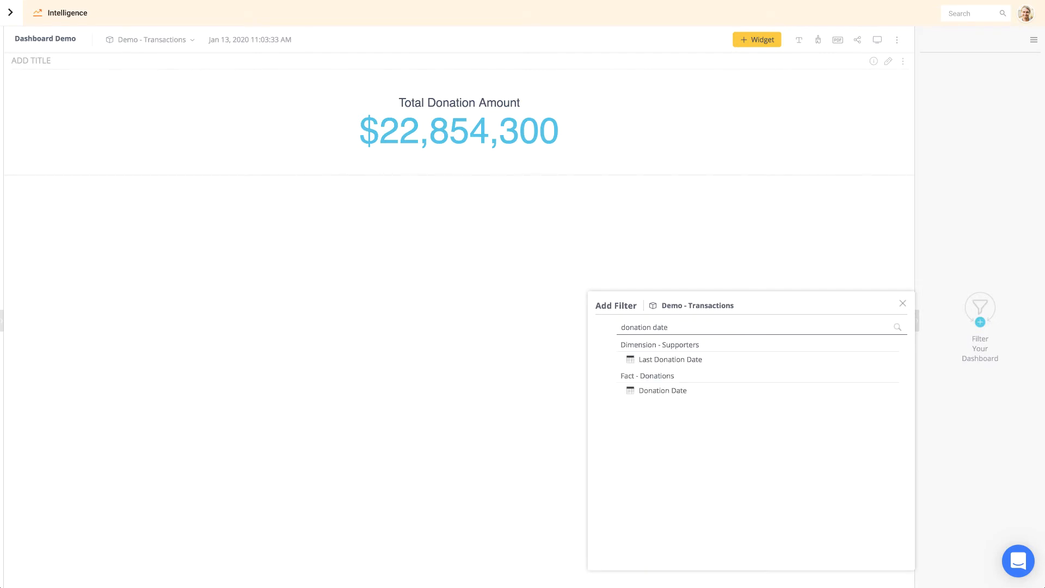
click(662, 390)
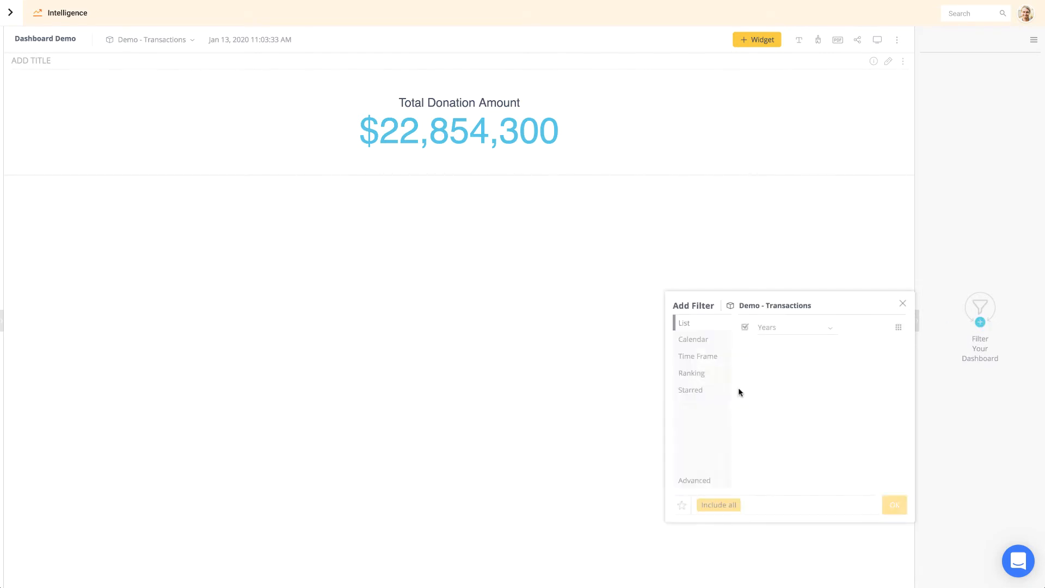
click(713, 356)
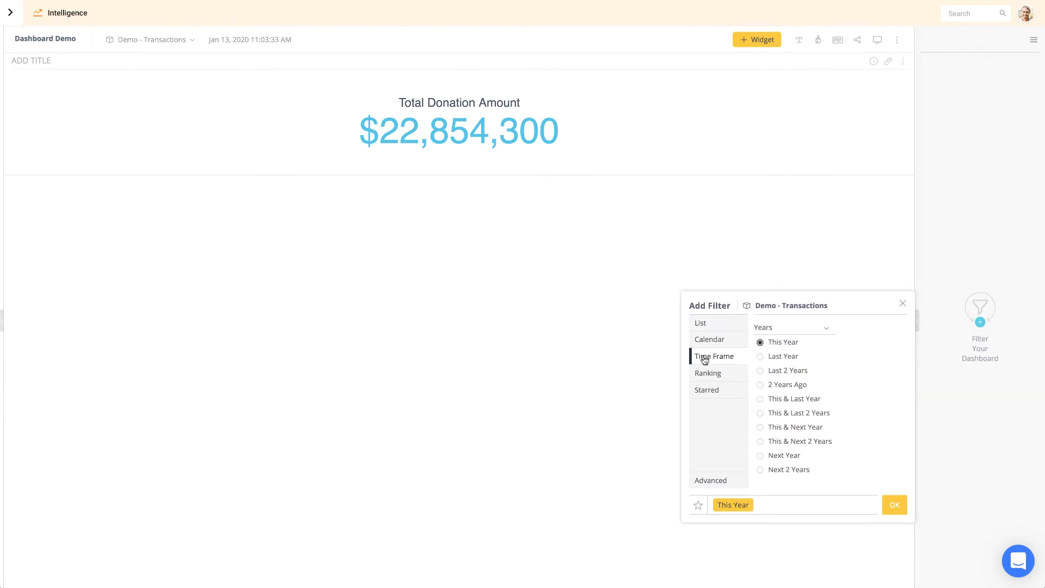
click(783, 356)
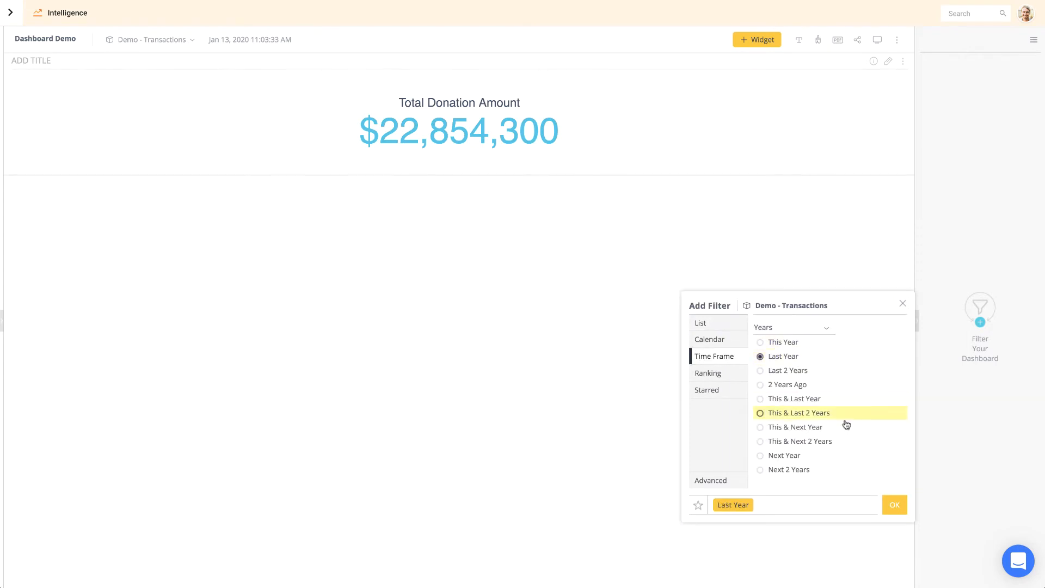
click(894, 505)
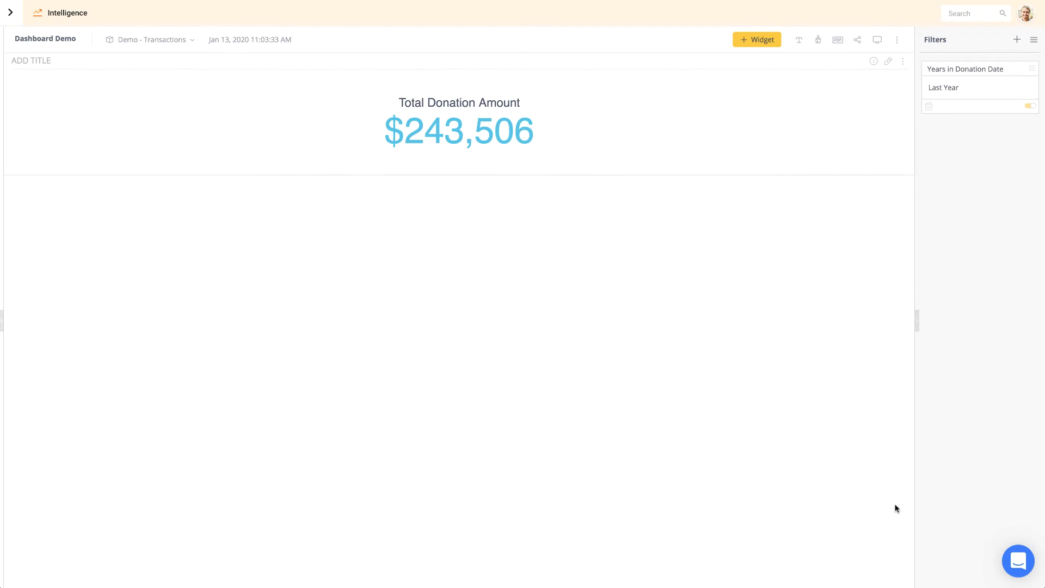
mouse_move(752, 53)
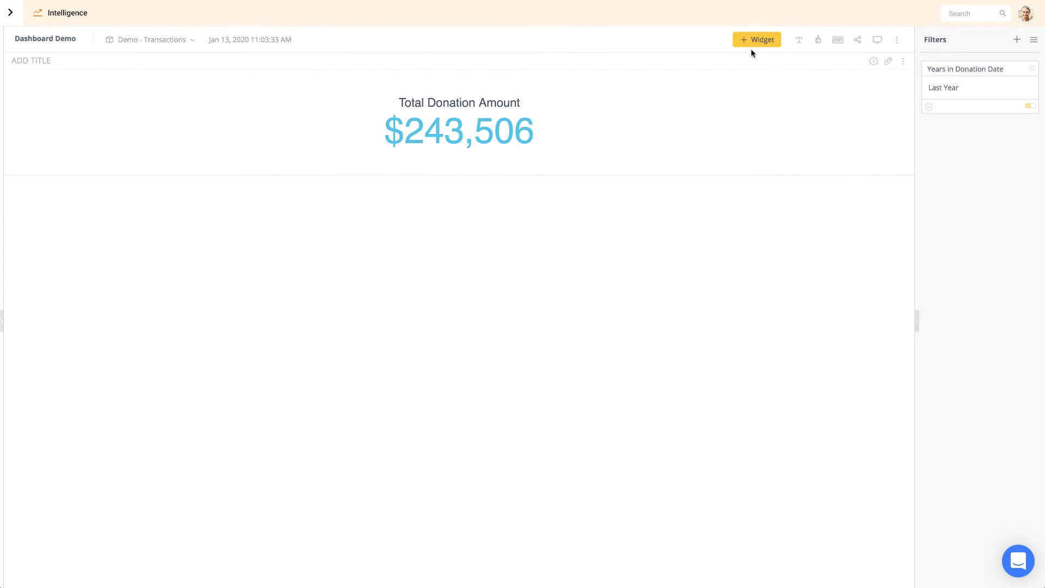
mouse_move(888, 60)
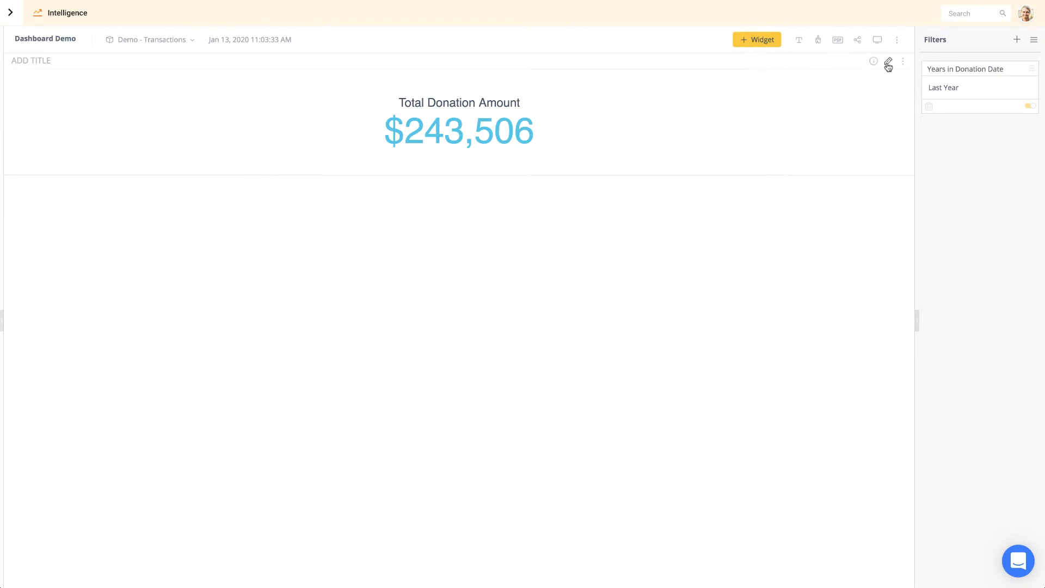
Step: Duplicate the Total Donation Amount indicator and open the copy in the editor
click(903, 60)
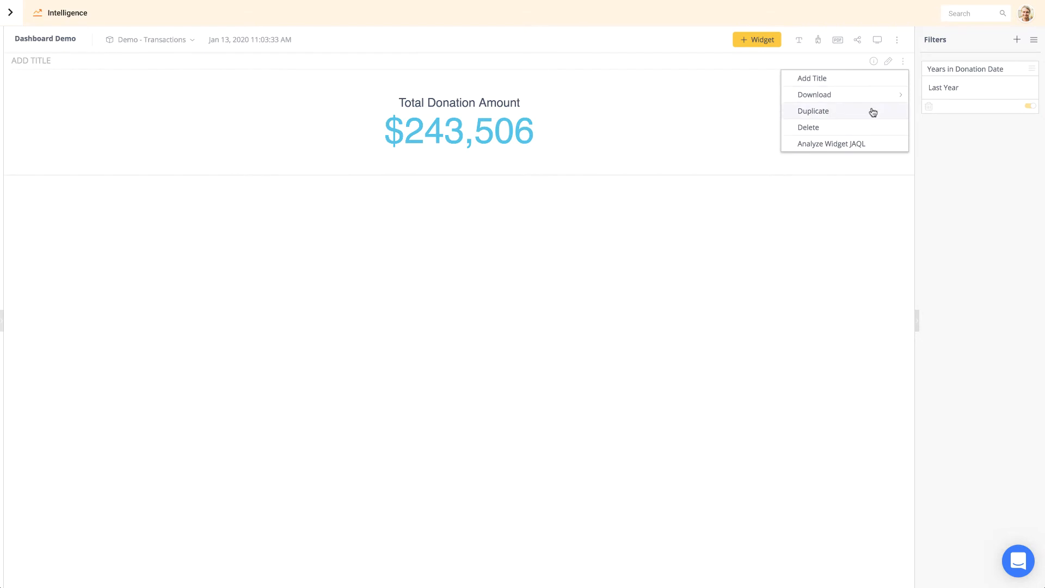
click(813, 110)
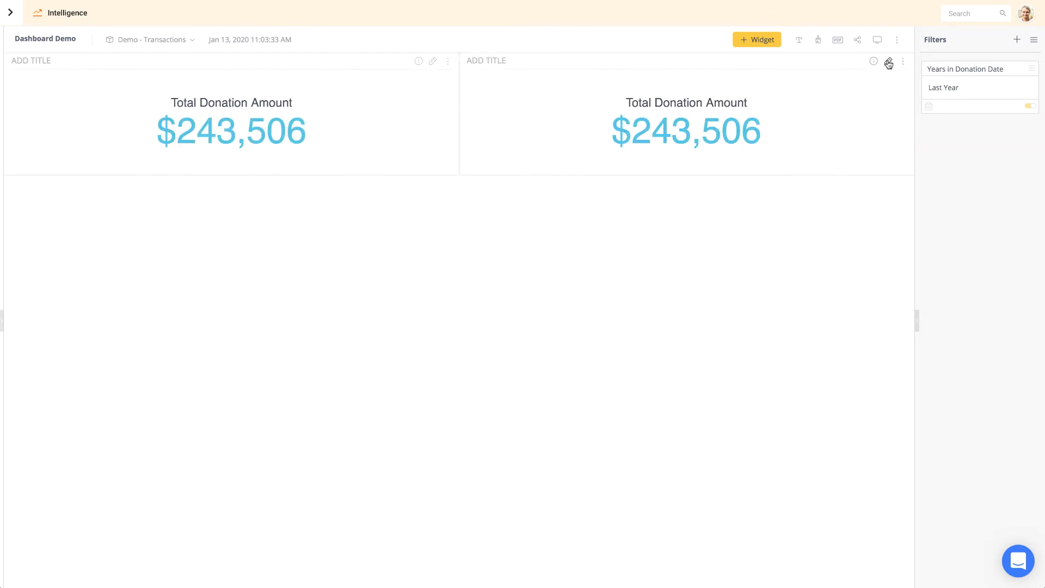
click(888, 62)
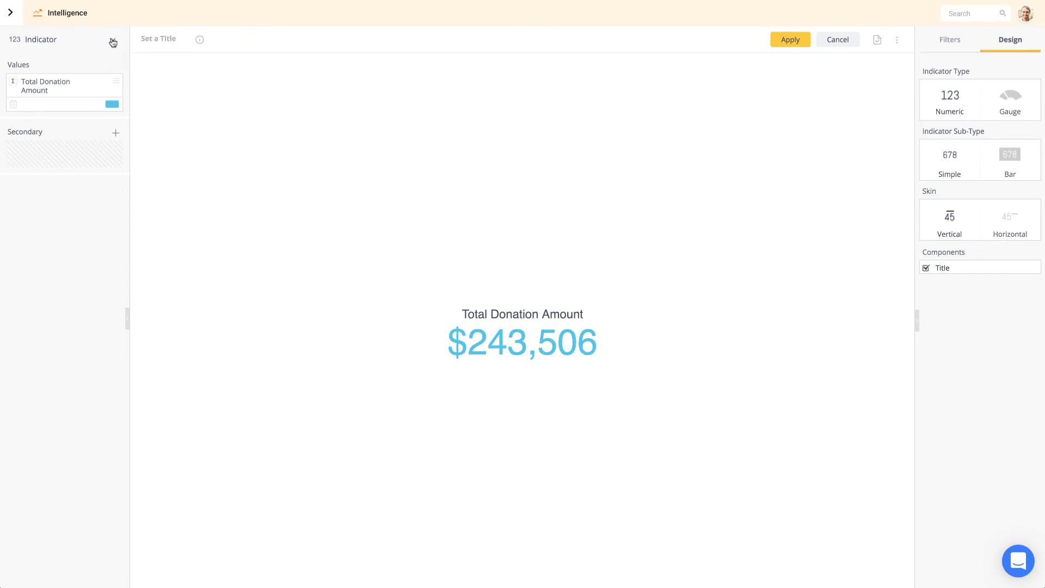
Step: Convert the copy to a column chart with Donation Date by Months as category
click(64, 39)
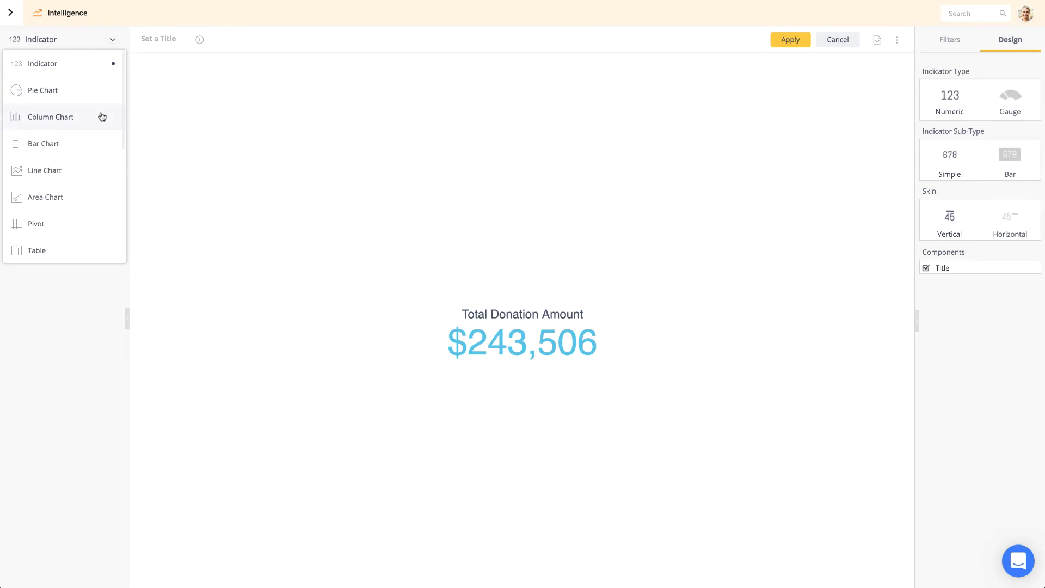
click(50, 116)
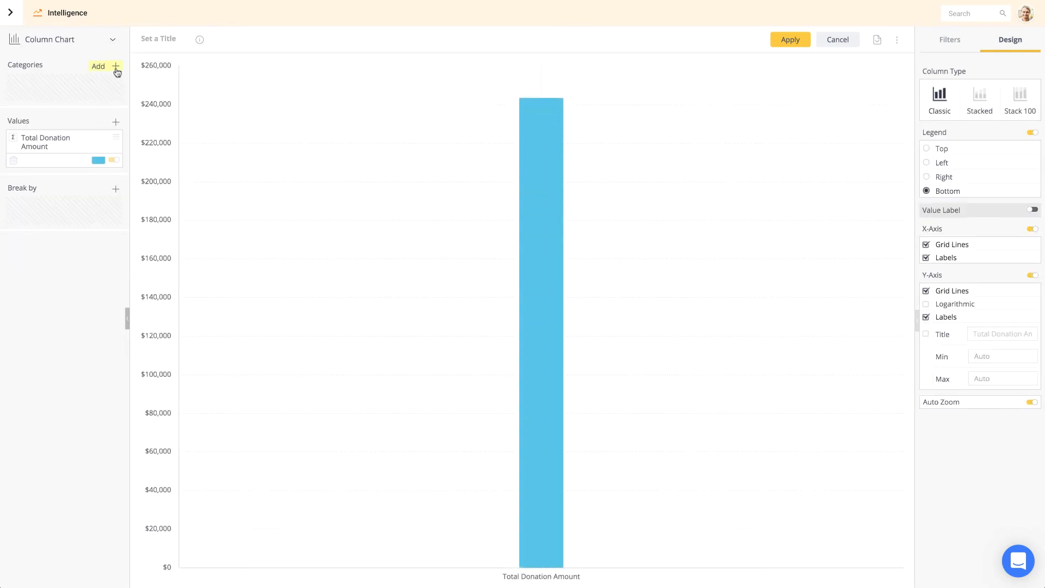
click(99, 66)
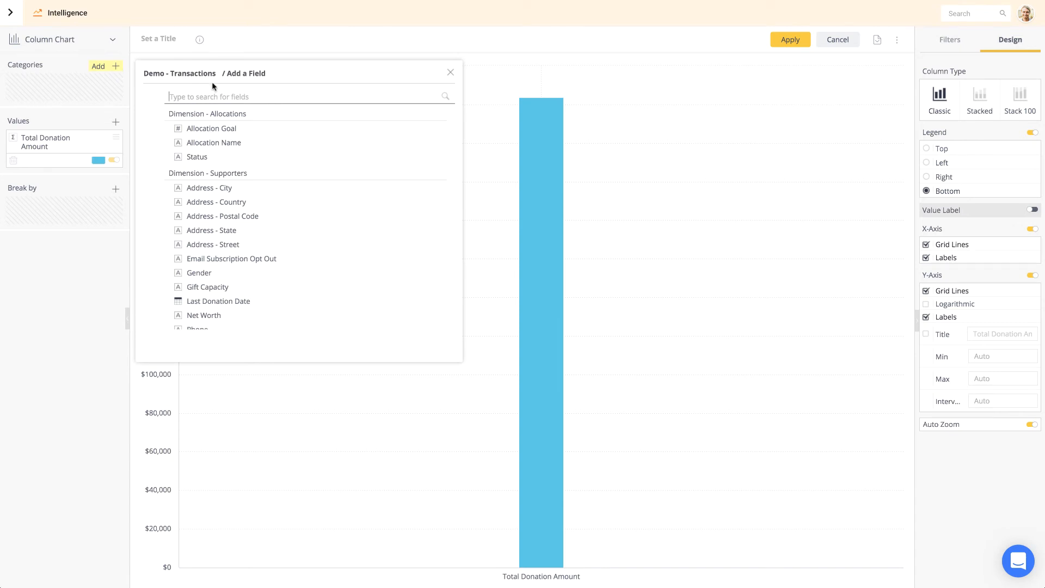
text(donation date)
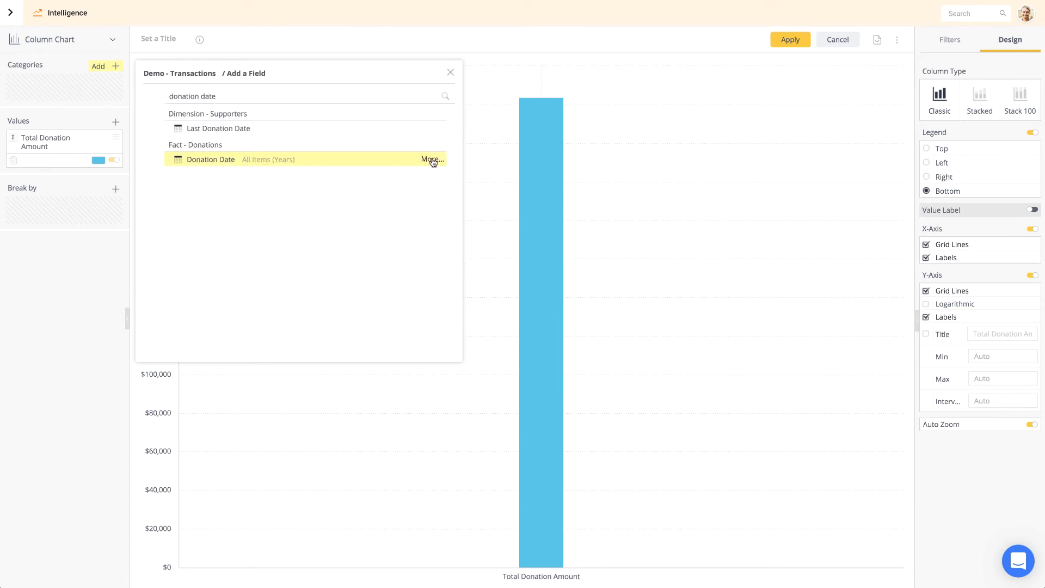
click(210, 160)
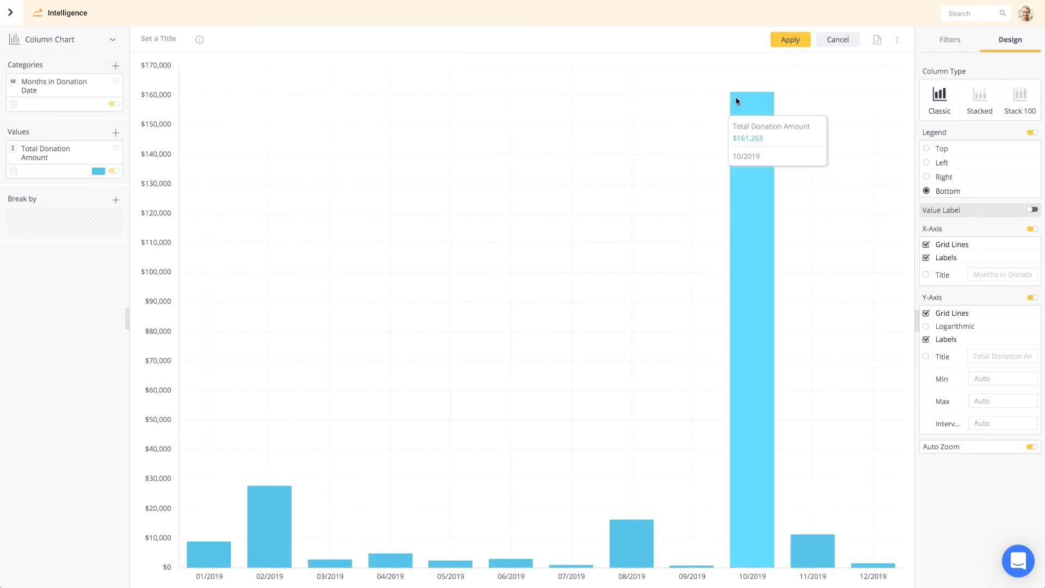
click(790, 39)
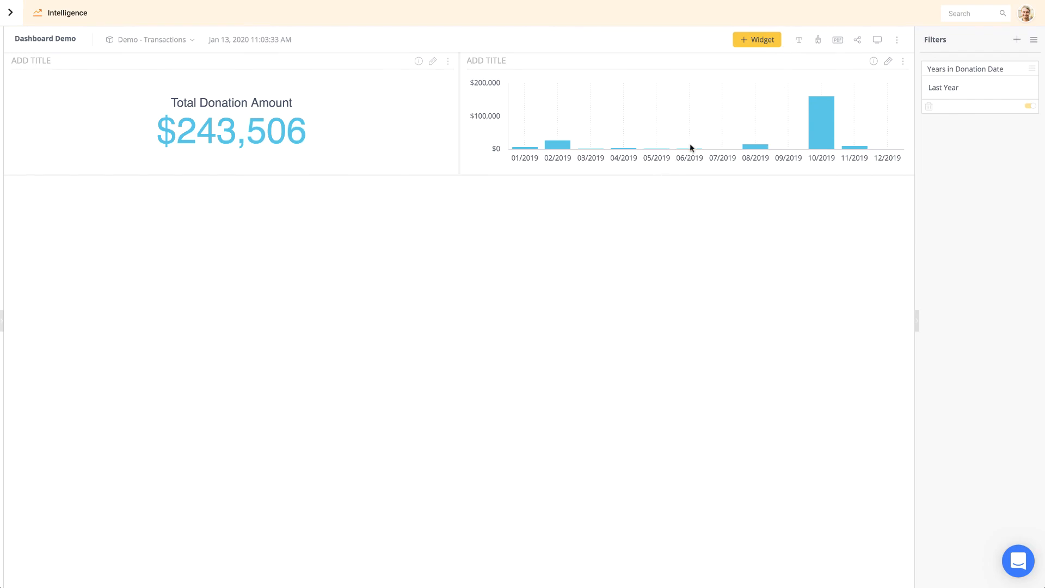
Step: Add an 'Is Recurring?' pie chart of Donation Amount split by Recurring (92% false, 8% true)
click(757, 40)
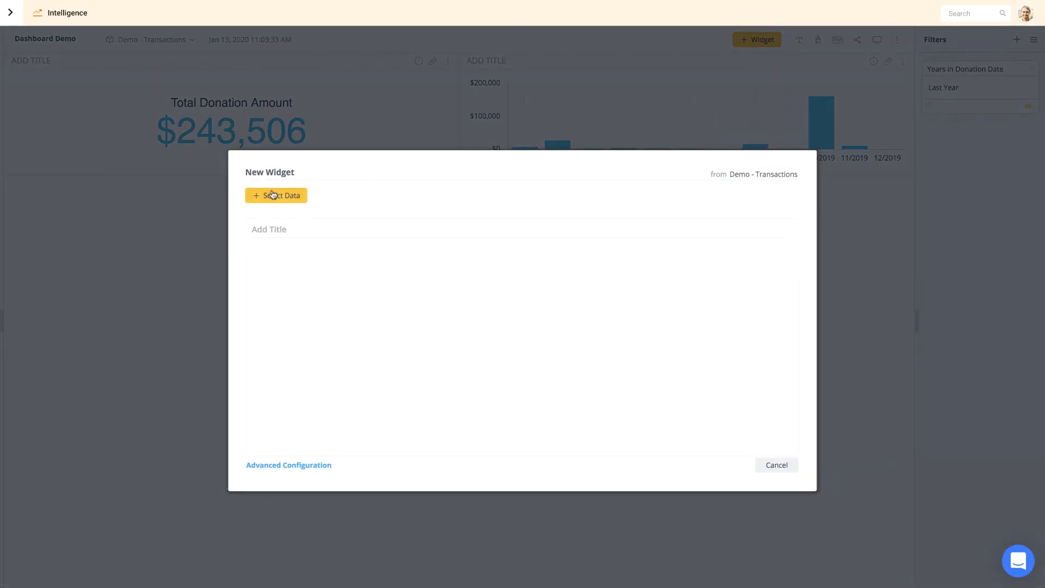
text(donation amo)
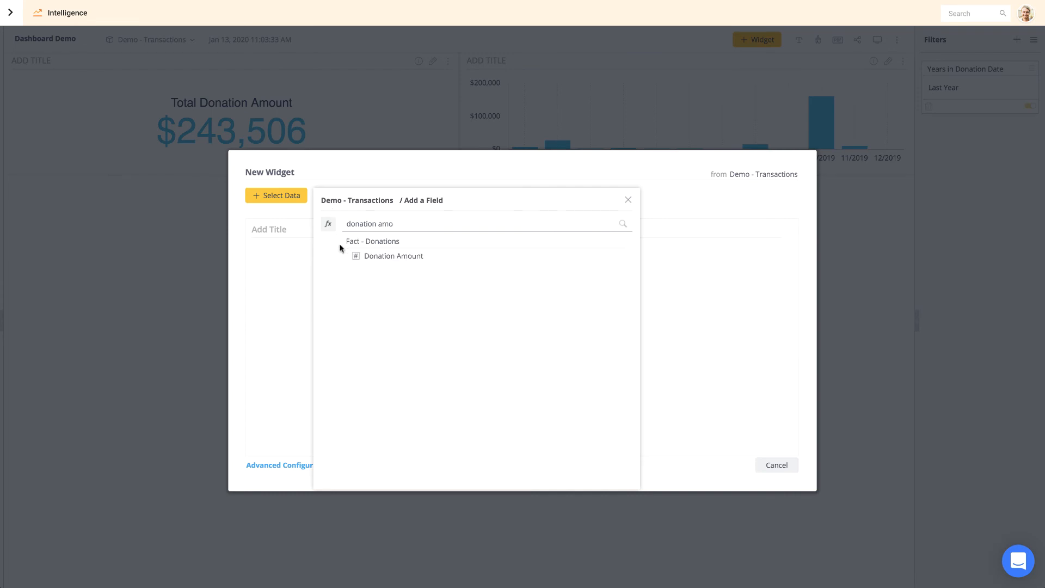
click(393, 255)
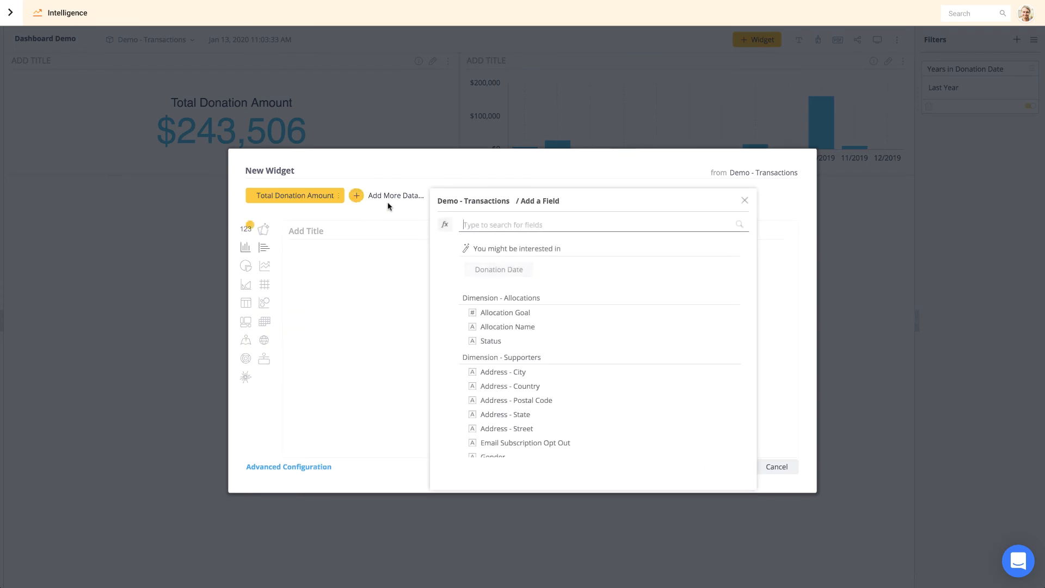
text(recurr)
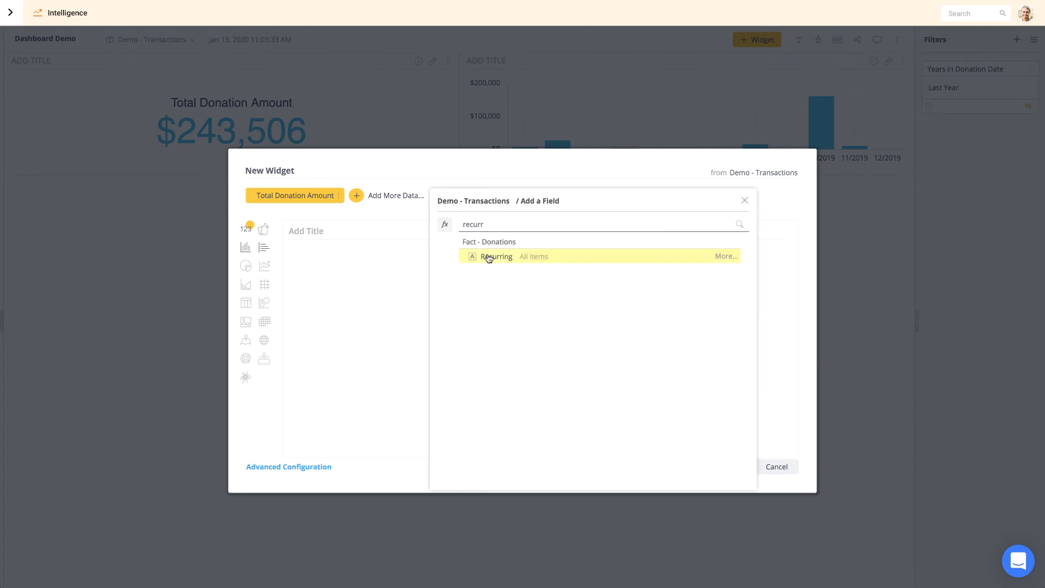
click(496, 256)
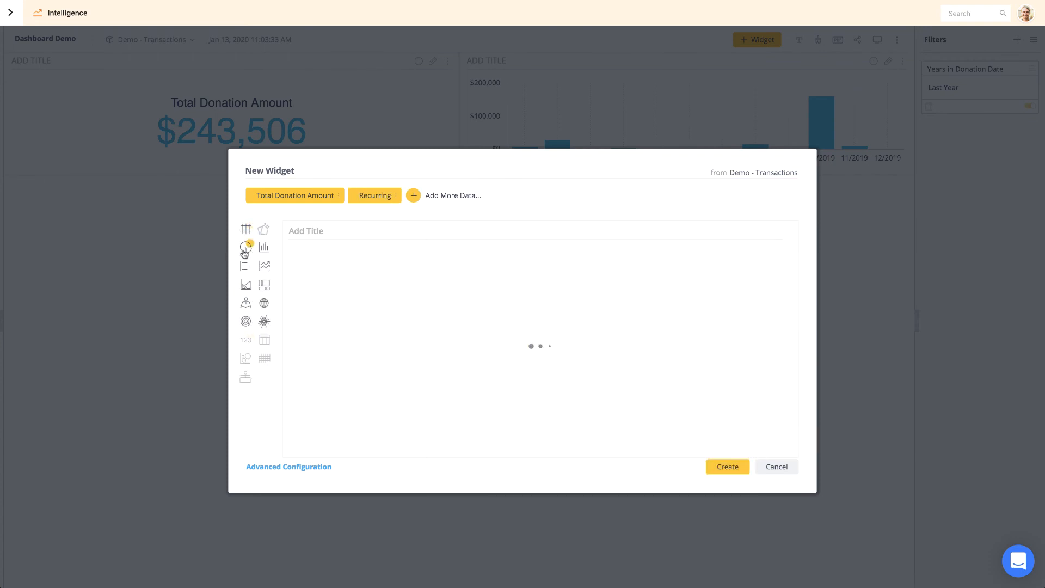
click(245, 248)
text(Is Recurring?)
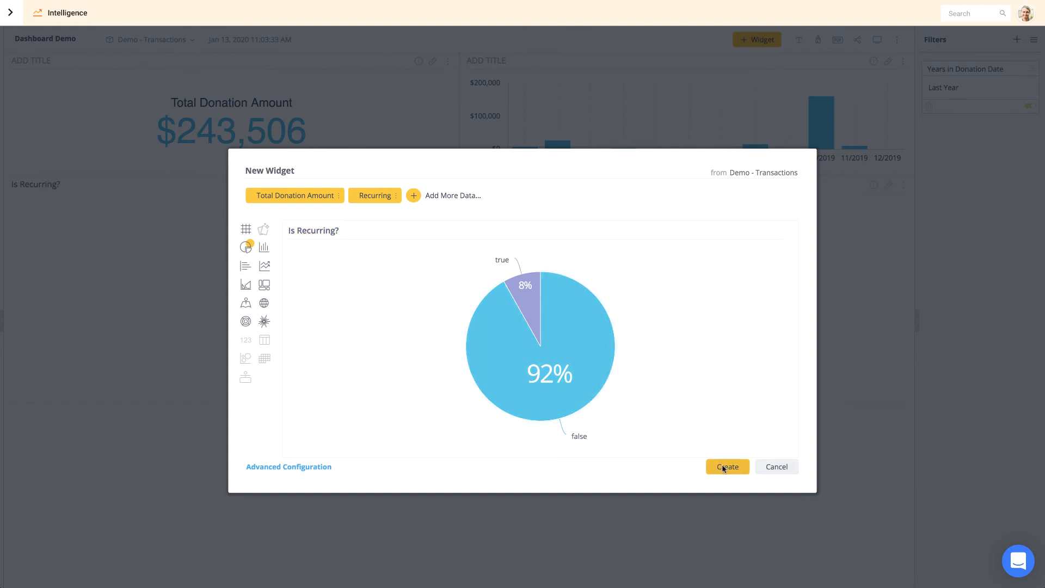
click(727, 466)
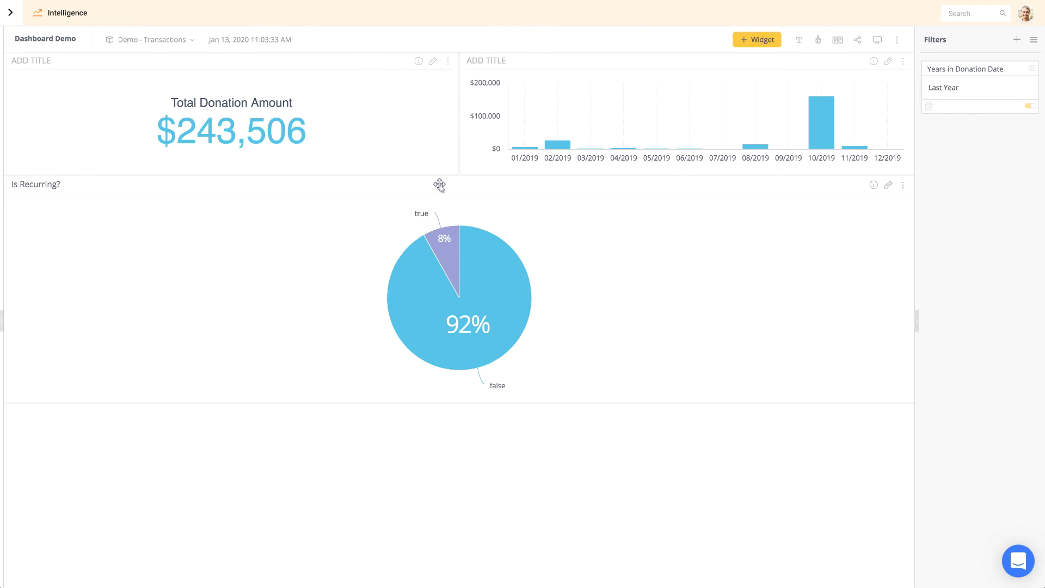
Step: Place the pie chart between the indicator and column chart, apply the Basic palette, and open PDF report settings
drag(439, 185, 636, 105)
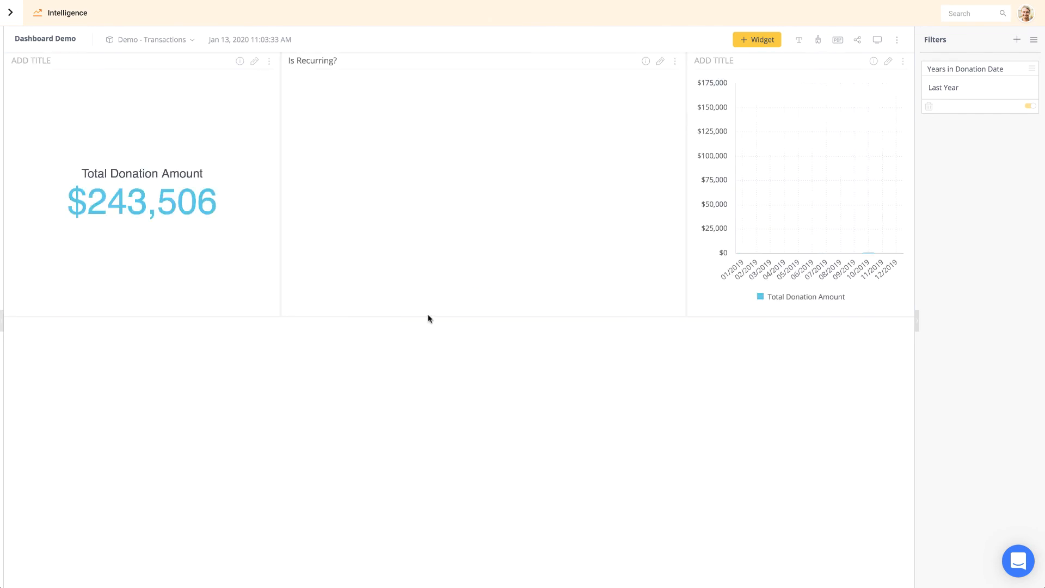
click(818, 39)
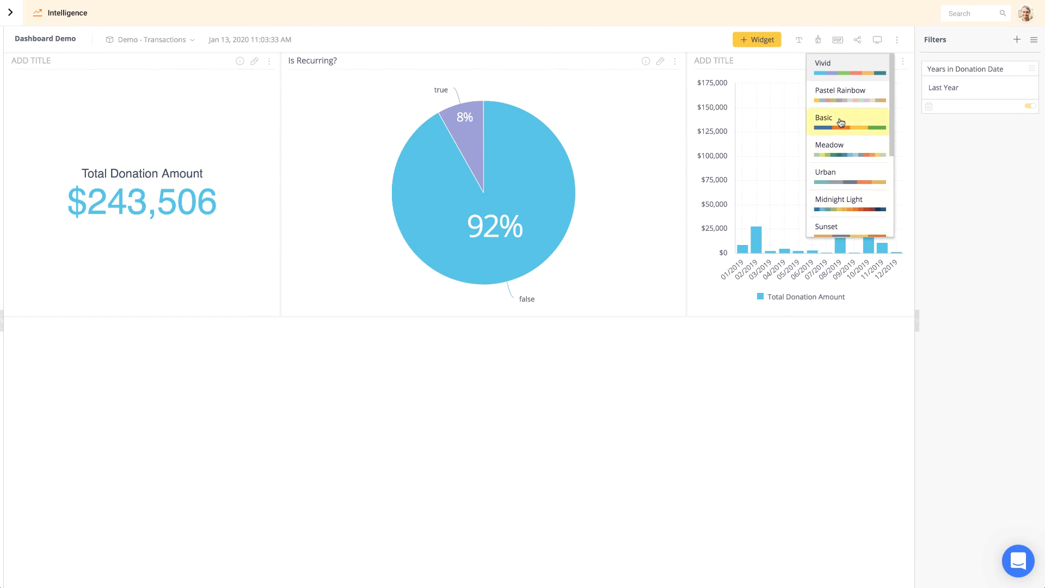
click(825, 118)
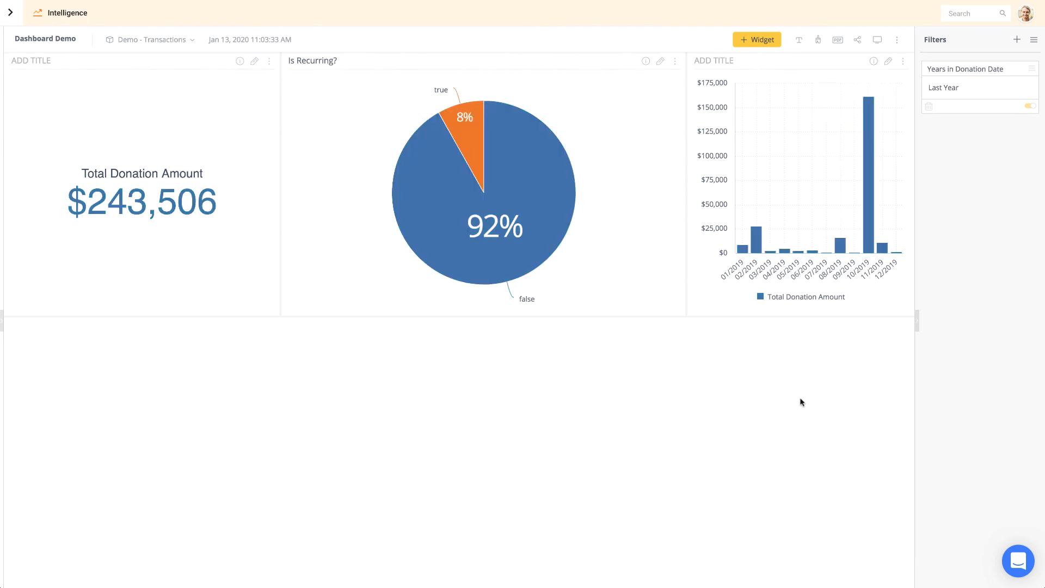
click(837, 40)
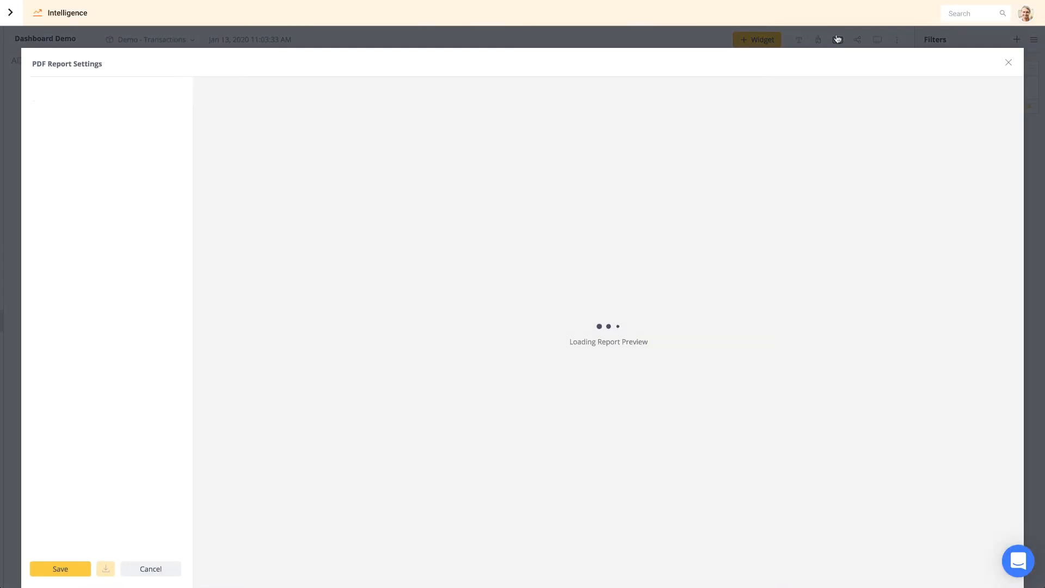